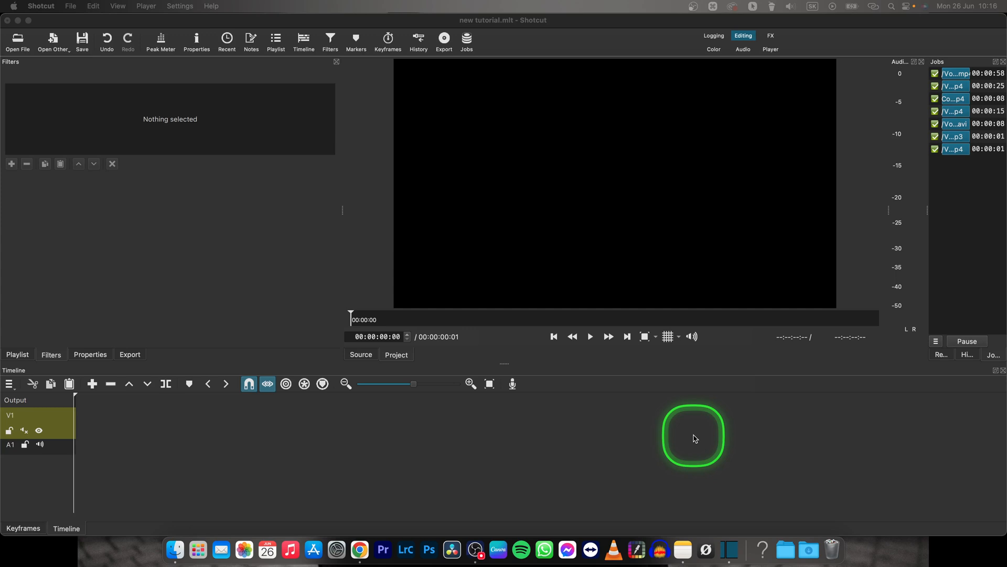
Step: Switch apps to locate balloon.mp4 for adding to the project
key(cmd+tab)
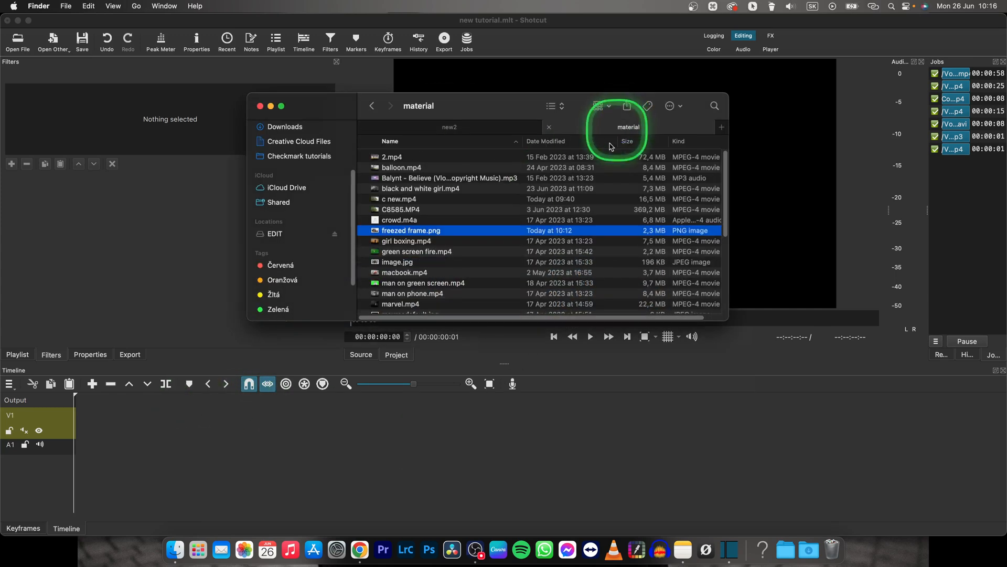
mouse_move(376, 171)
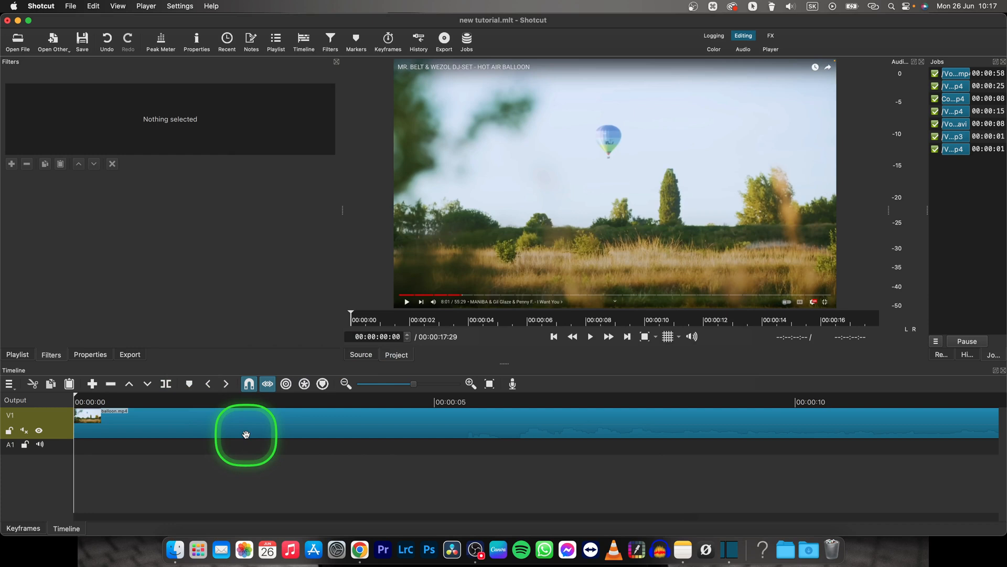
mouse_move(124, 454)
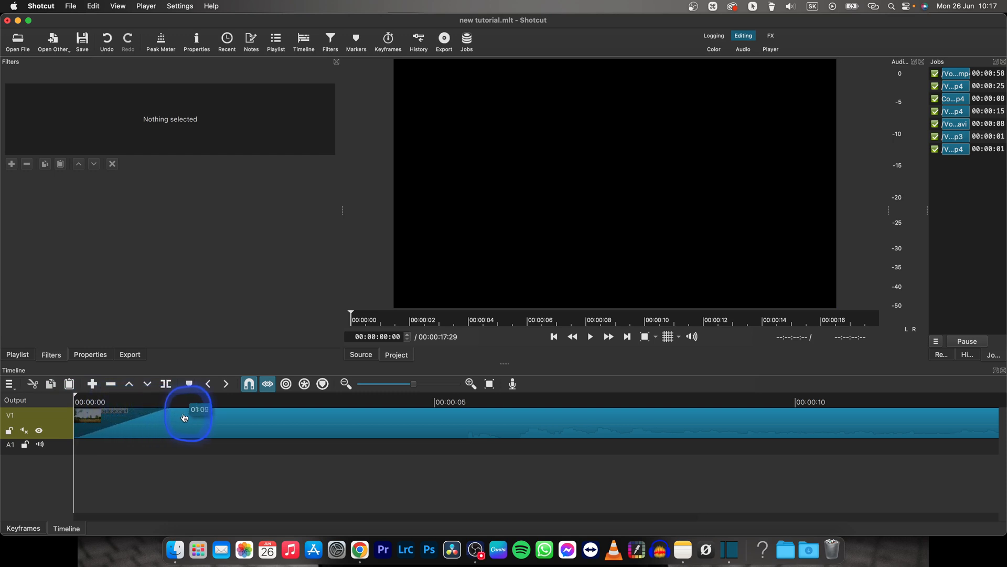
Step: Extend the balloon clip's fade-in to about 3 seconds and check it near the fade's end
drag(185, 416, 229, 417)
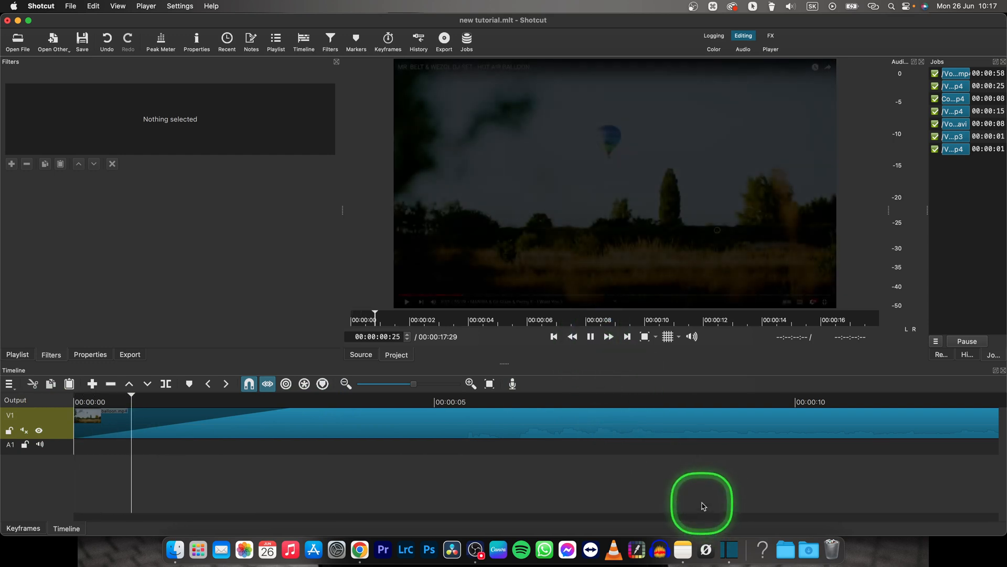
click(275, 410)
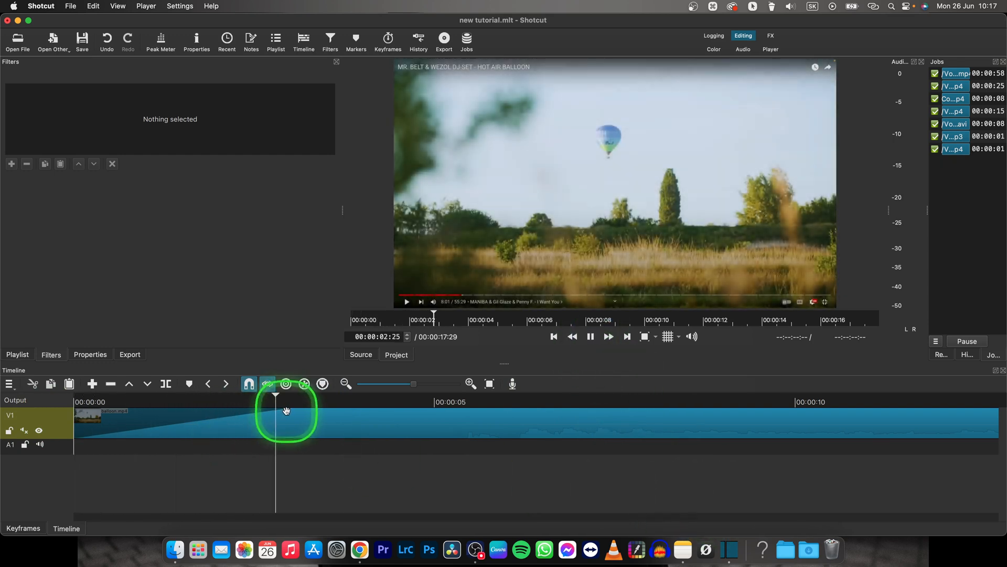